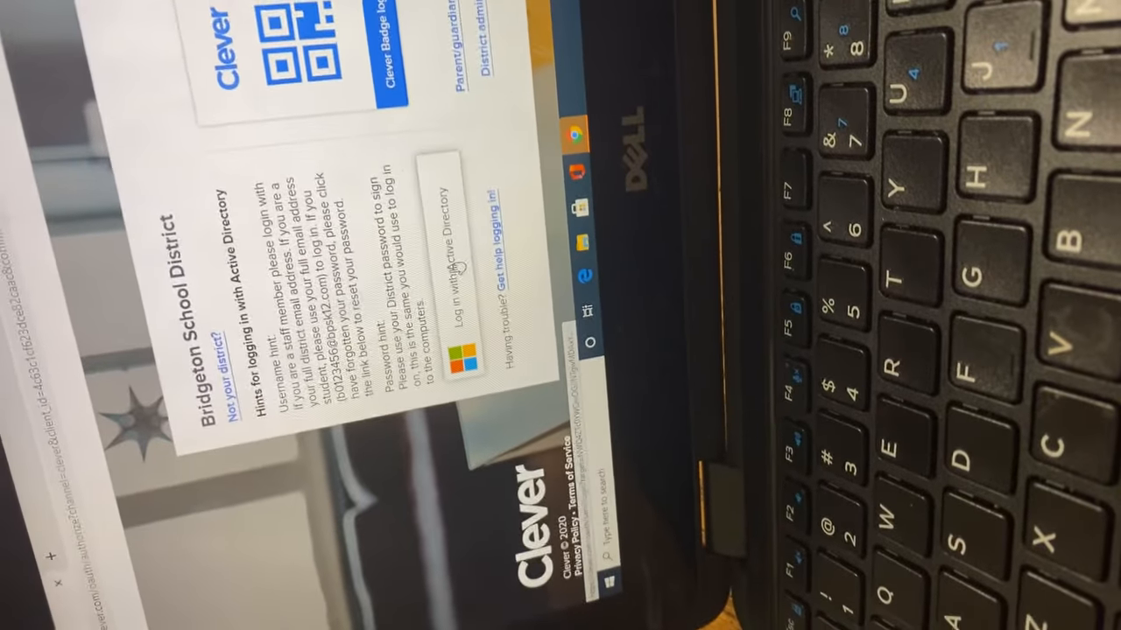
Start signing in to Bridgeton School District through the 'Log in with Active Directory' option
click(446, 263)
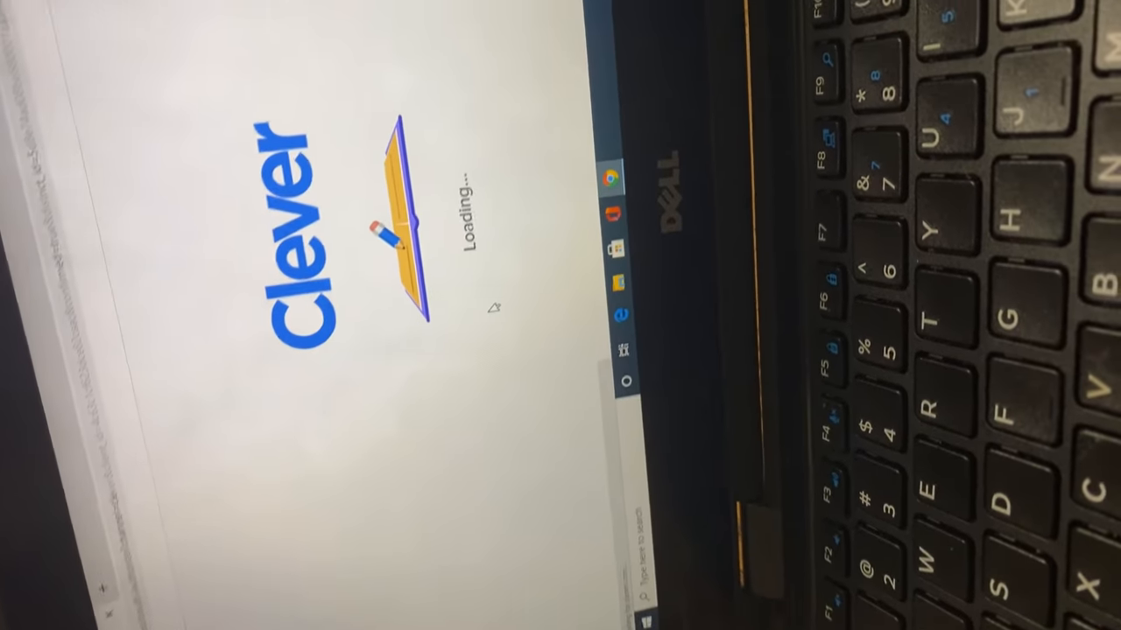